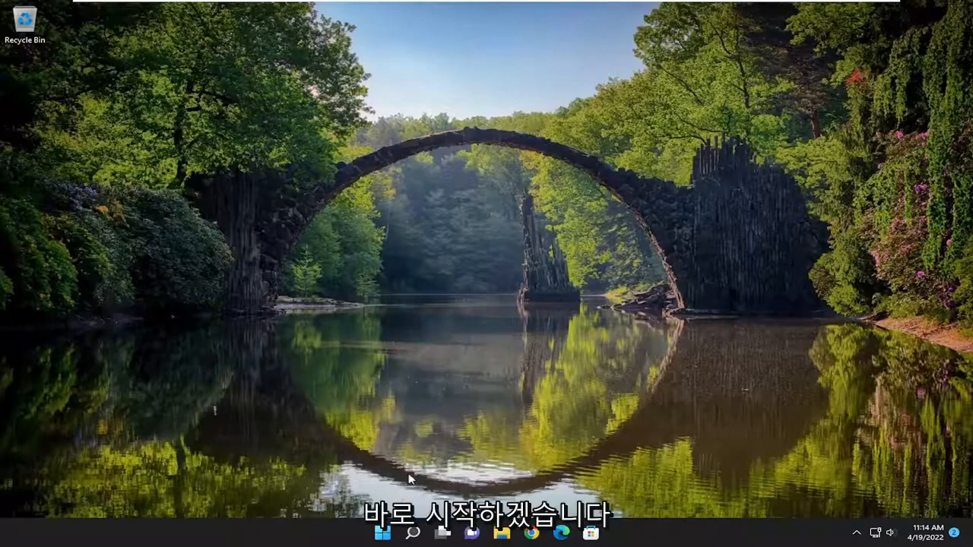
Launch Device Manager from the taskbar search results
left_click(383, 532)
type("device manager")
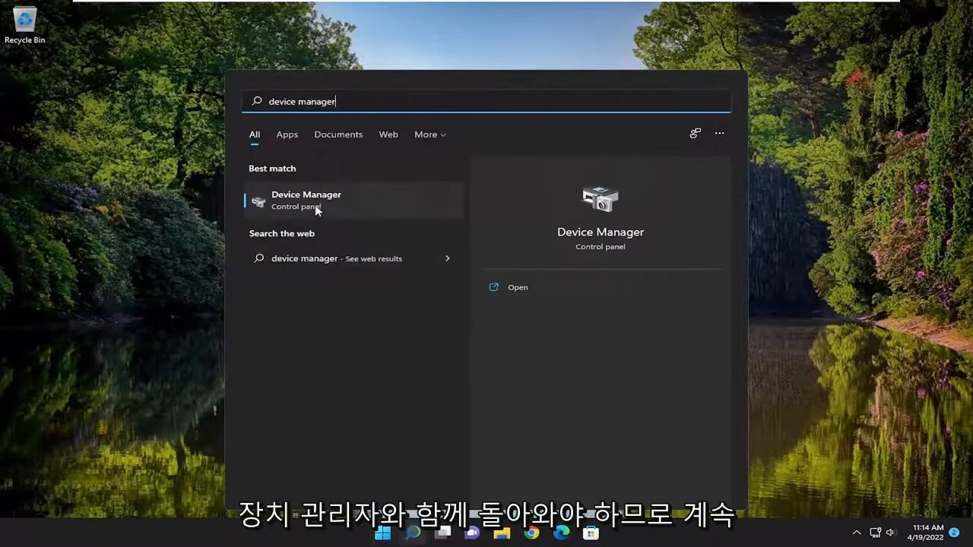
left_click(305, 199)
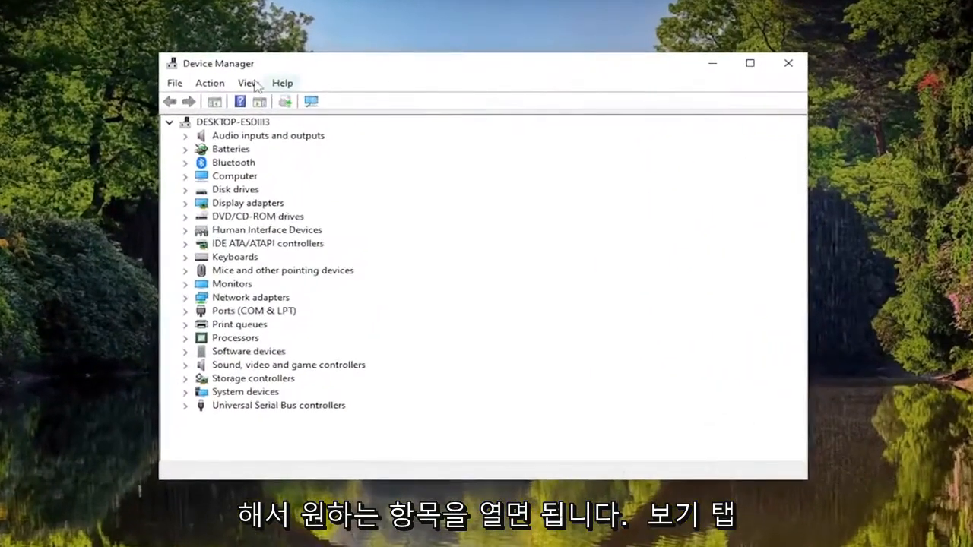
Enable View > Show hidden devices and expand a device category
left_click(249, 82)
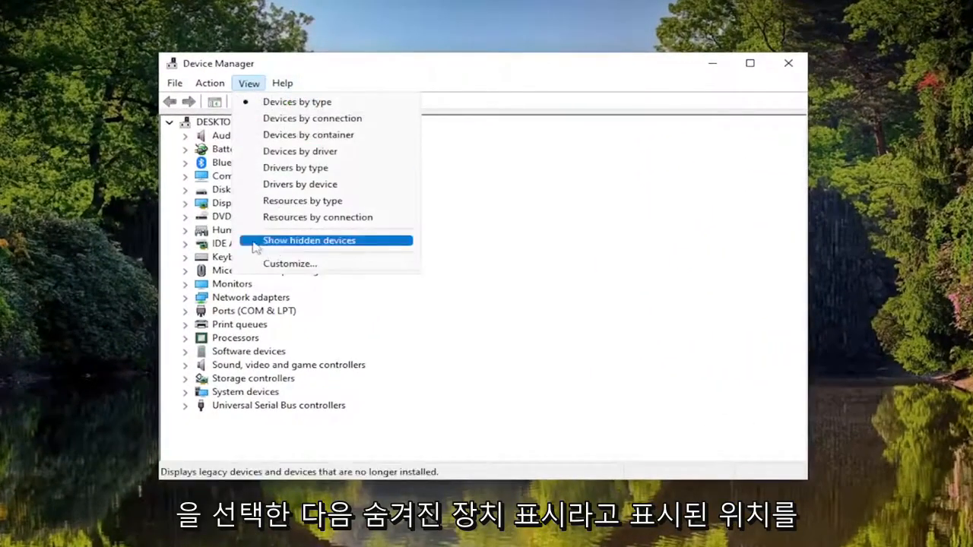
left_click(308, 240)
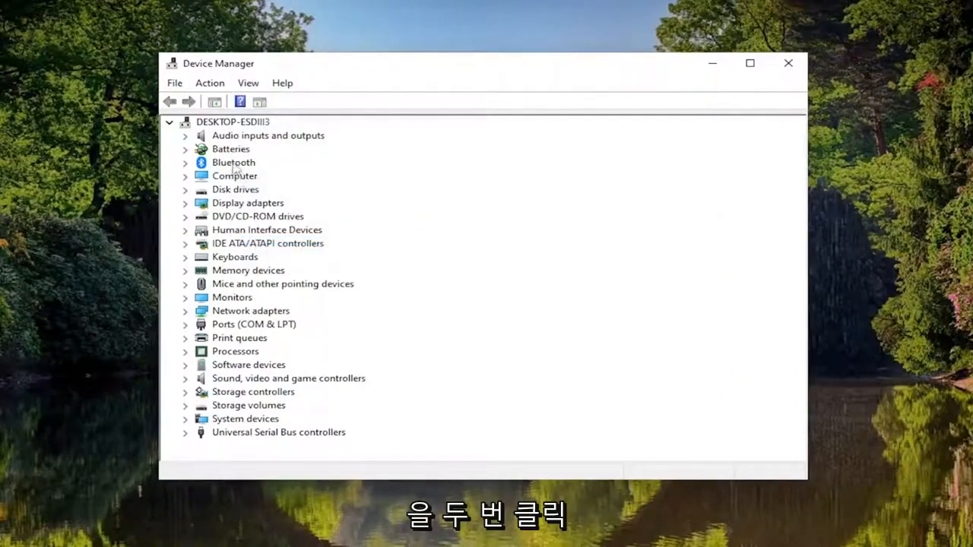
double_click(234, 161)
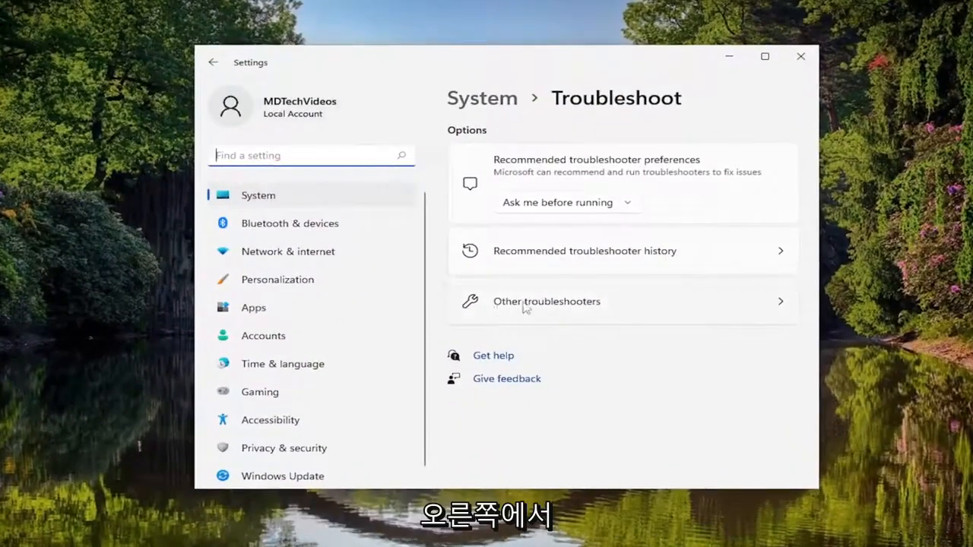
Run the Bluetooth troubleshooter from Other troubleshooters until it reports the radio status fixed
left_click(545, 301)
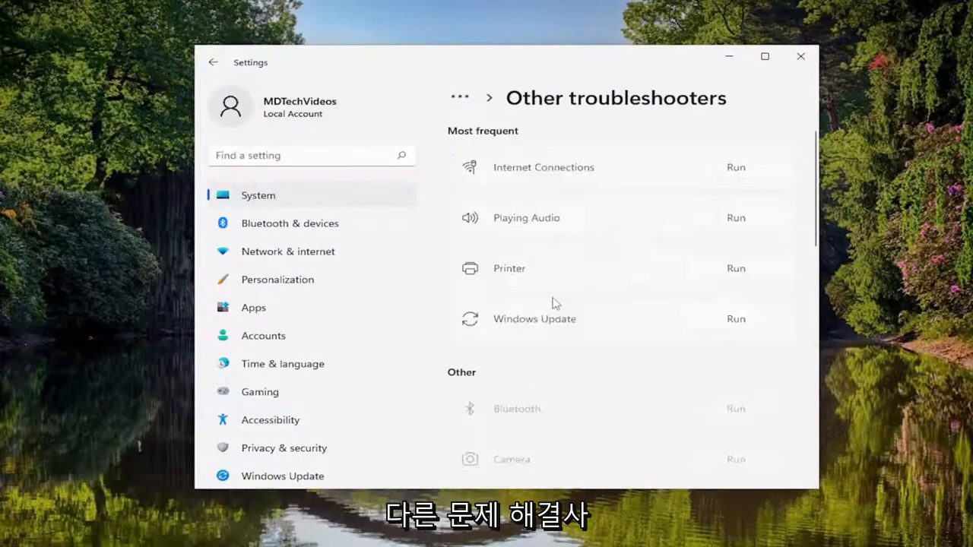
scroll("down", 3)
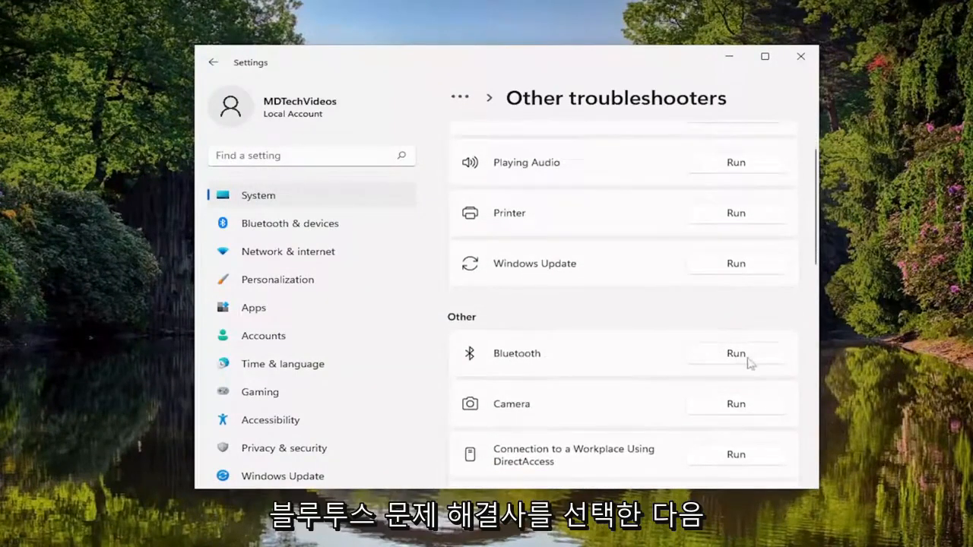
left_click(734, 352)
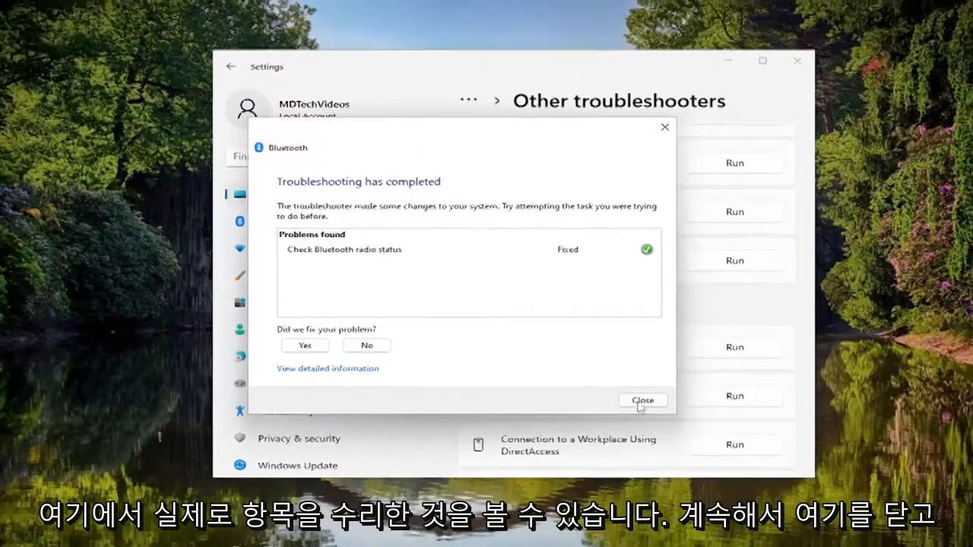
Close the troubleshooter and launch the Services app via a 'services' search
left_click(642, 400)
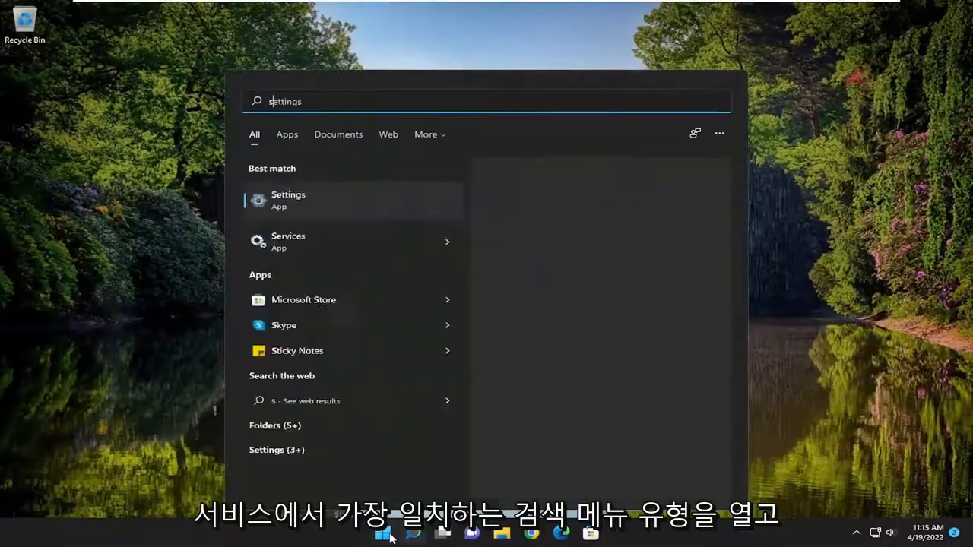
type("services")
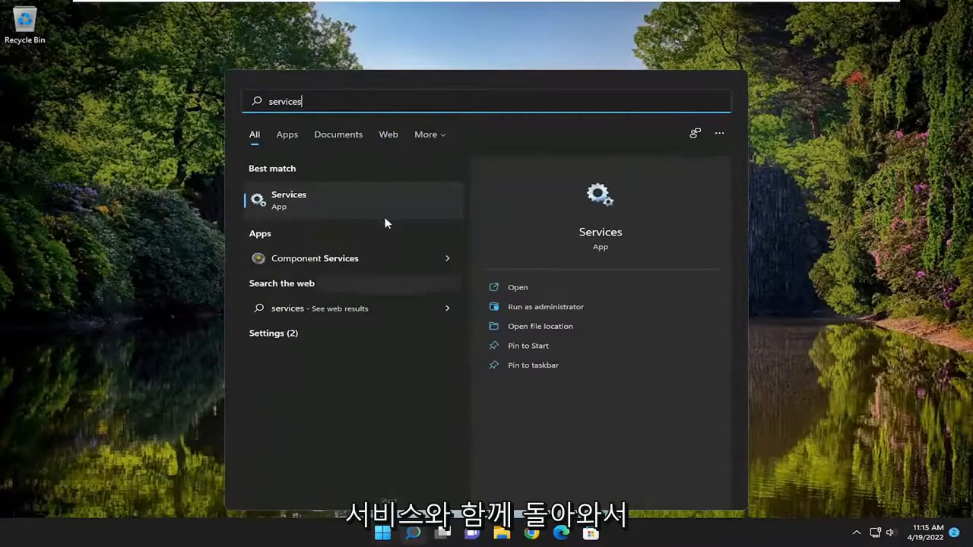
left_click(289, 200)
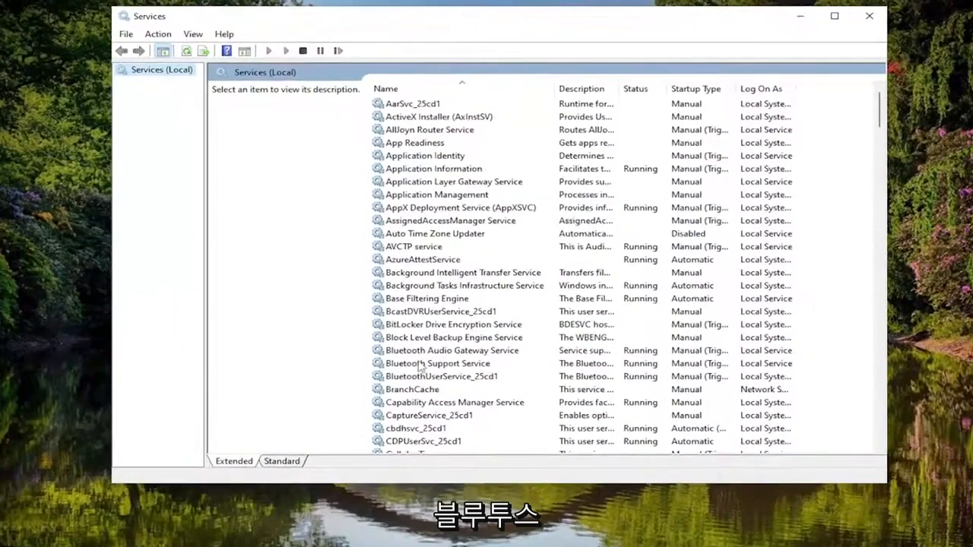
Set Bluetooth Support Service's Startup type to Automatic and confirm with OK
left_click(437, 363)
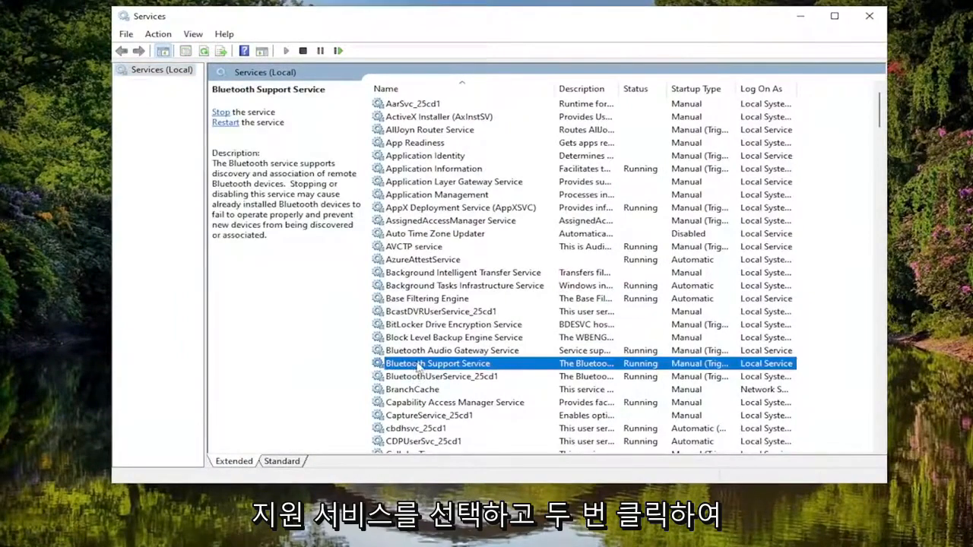
double_click(437, 361)
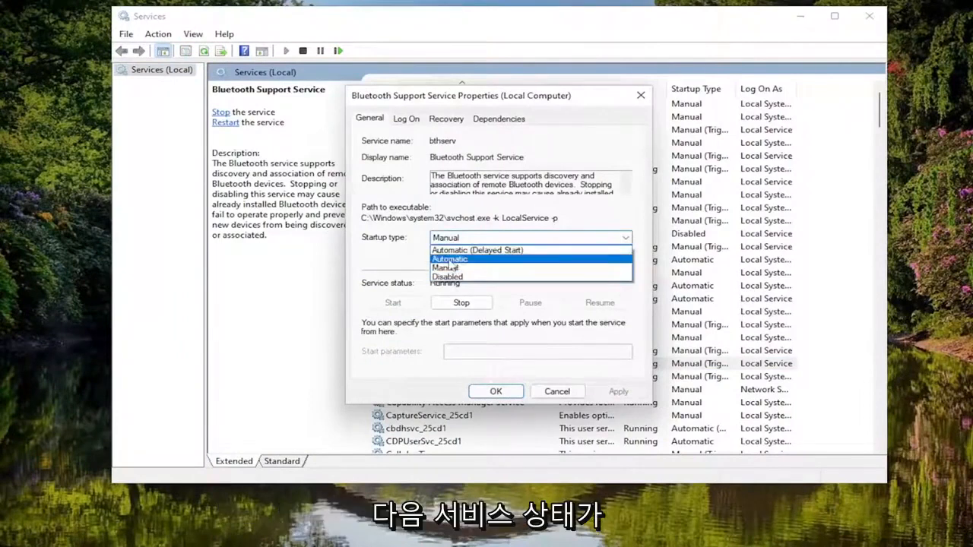
left_click(448, 258)
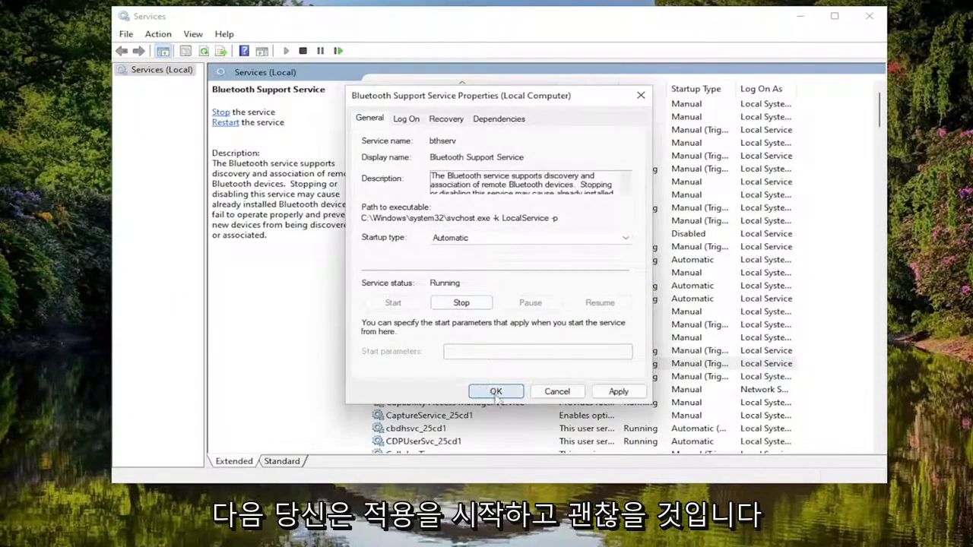
left_click(495, 390)
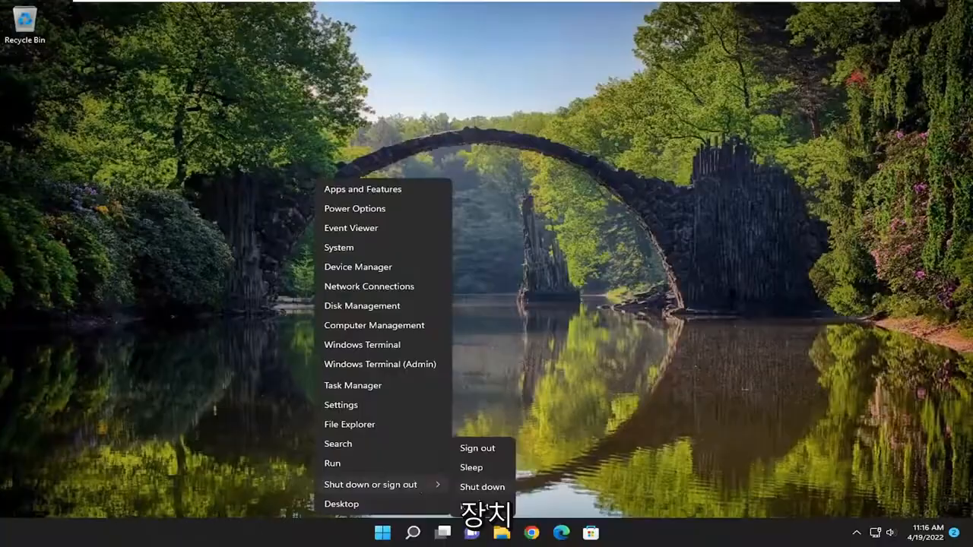
Restart the computer from the Start menu's Shut down or sign out options
left_click(477, 447)
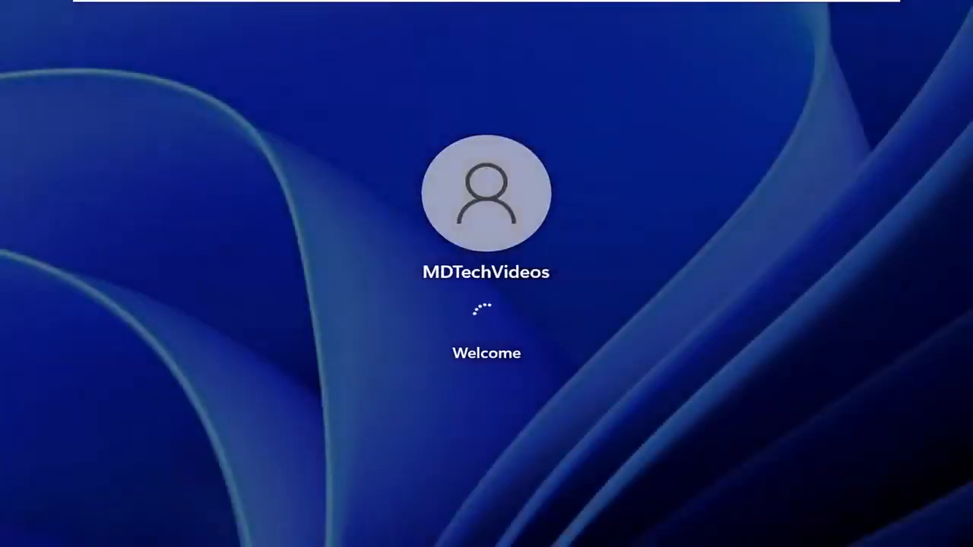